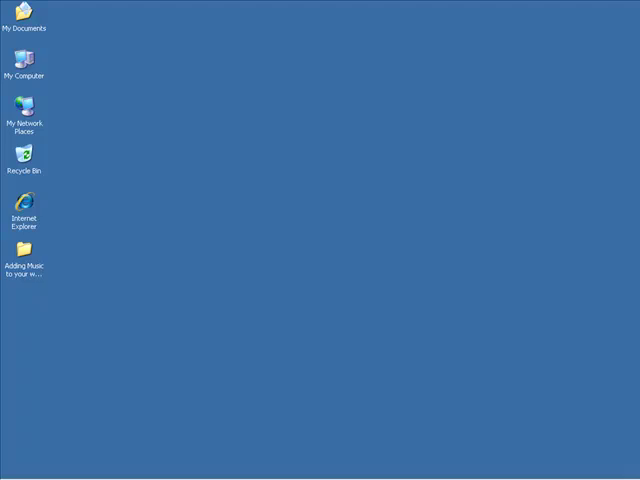
{"action": "mouse_move", "coordinate": [622, 272]}
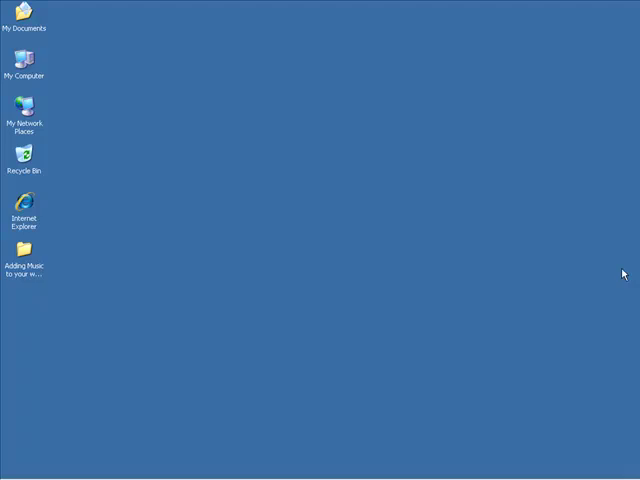
{"action": "mouse_move", "coordinate": [528, 324]}
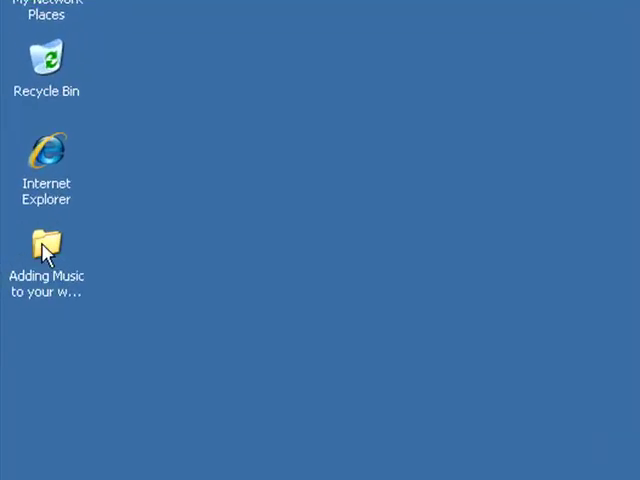
Step: Open the 'Adding Music to your website' folder and open index.htm with Notepad
{"action": "double_click", "coordinate": [46, 244]}
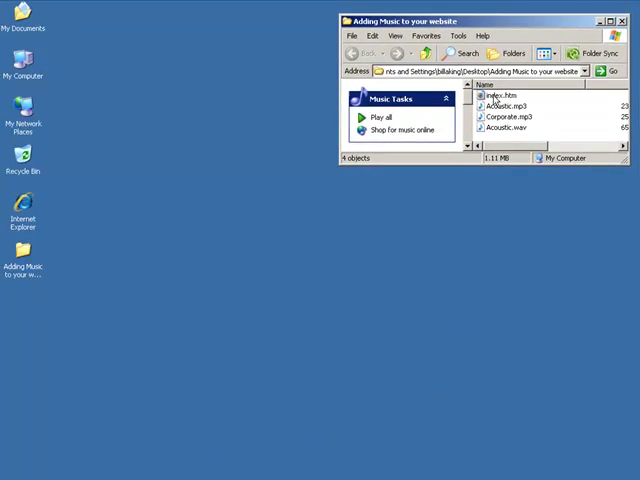
{"action": "left_click", "coordinate": [492, 96]}
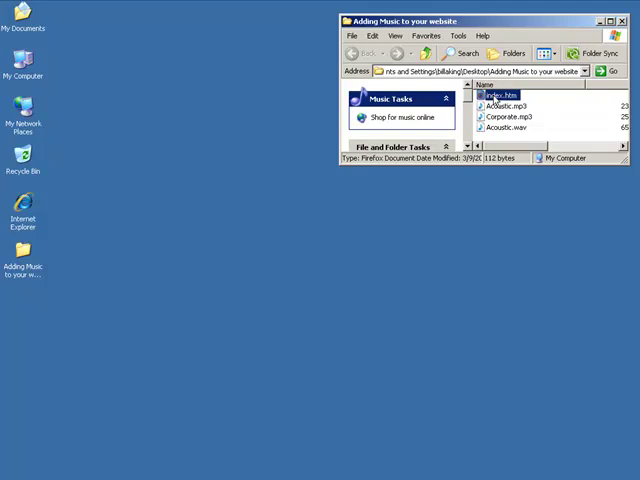
{"action": "right_click", "coordinate": [496, 94]}
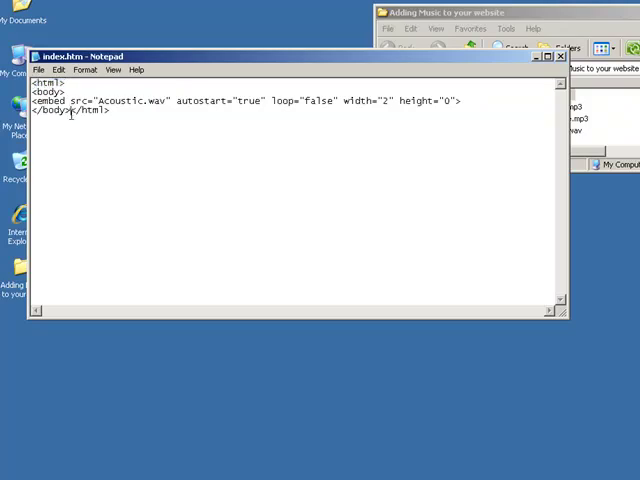
Step: Add a head section containing <title>Music</title> above the body with the Acoustic.wav embed
{"action": "key", "text": "enter"}
{"action": "type", "text": "<head>"}
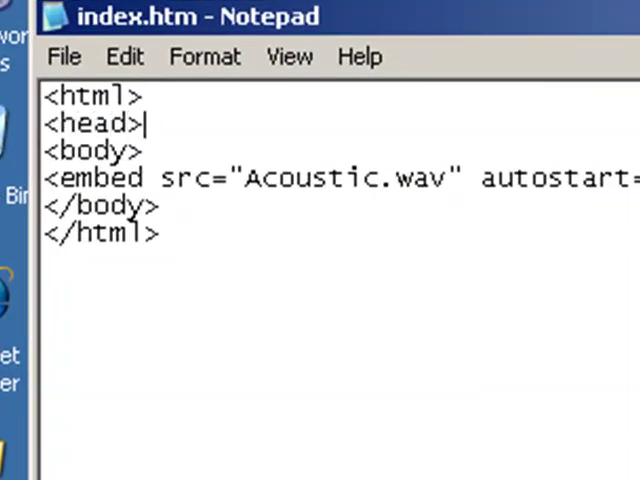
{"action": "key", "text": "enter"}
{"action": "type", "text": "</head>"}
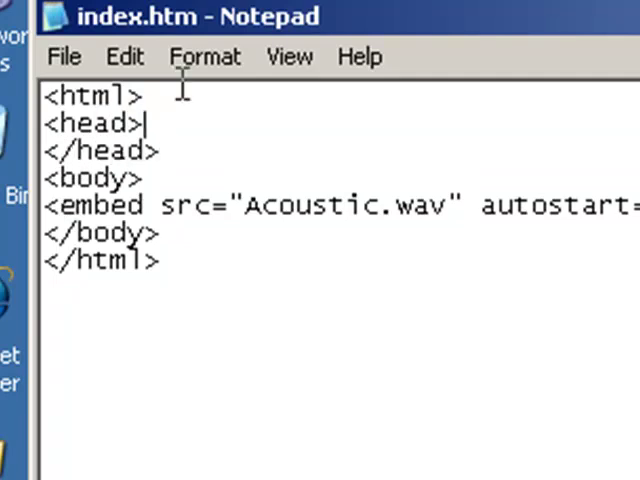
{"action": "type", "text": "<"}
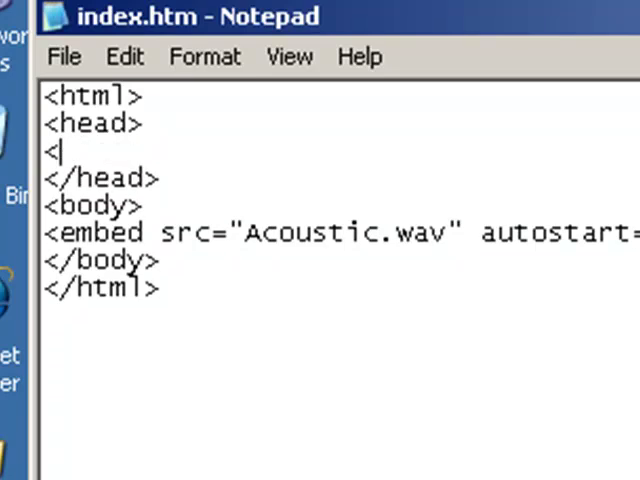
{"action": "type", "text": "title>"}
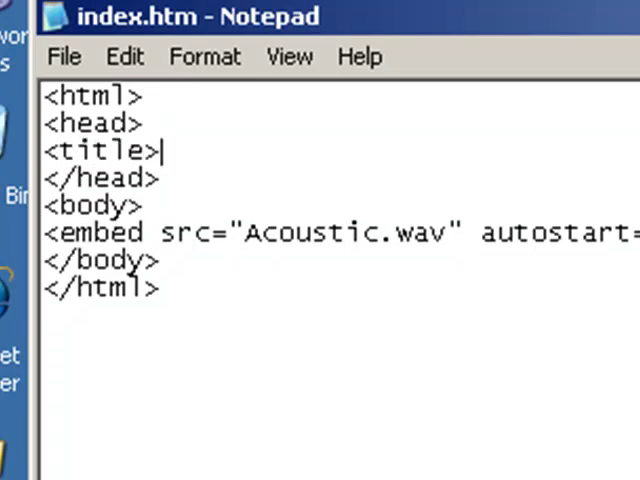
{"action": "type", "text": "Music"}
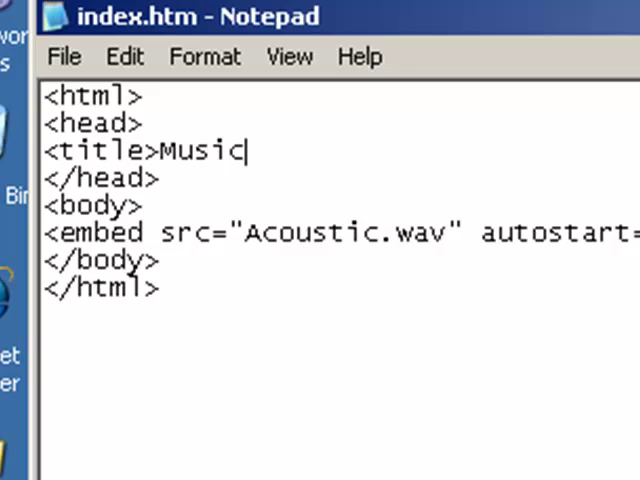
{"action": "type", "text": "</title>"}
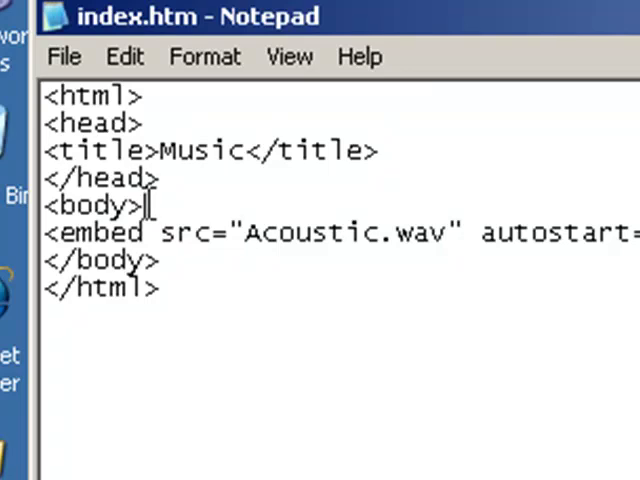
{"action": "key", "text": "Enter"}
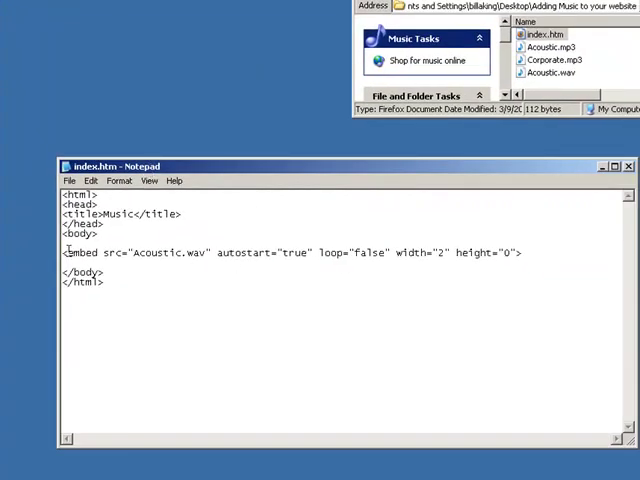
{"action": "double_click", "coordinate": [110, 252]}
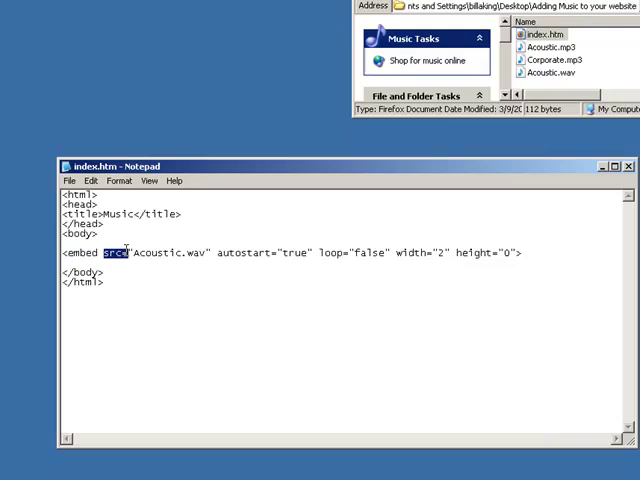
{"action": "double_click", "coordinate": [144, 252]}
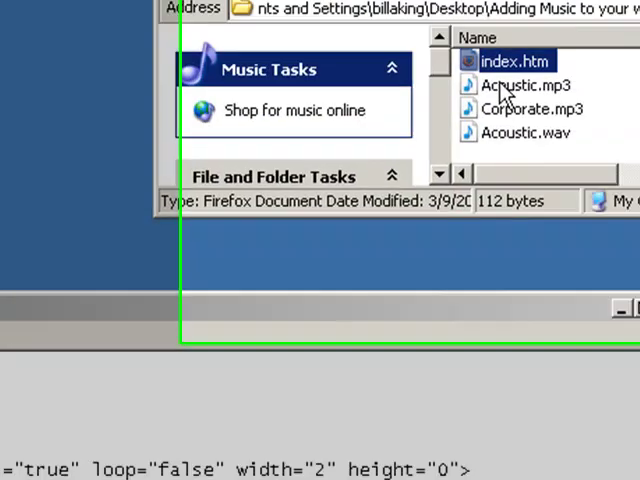
{"action": "left_click", "coordinate": [532, 84]}
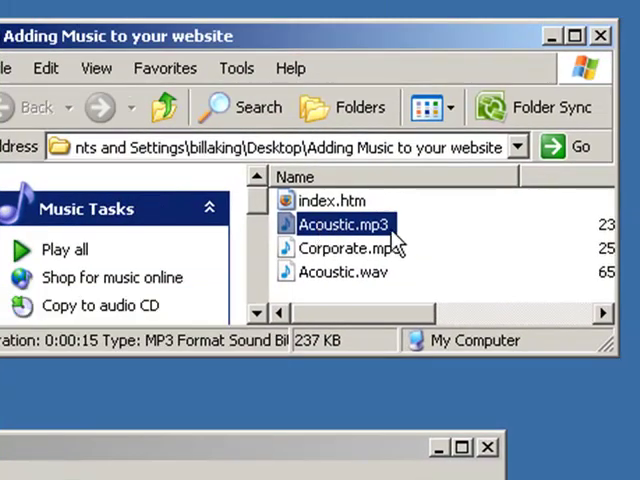
{"action": "left_click", "coordinate": [344, 272]}
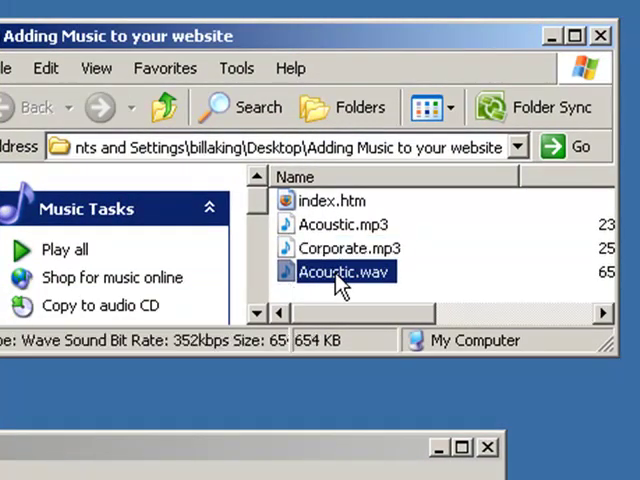
{"action": "left_click", "coordinate": [344, 224]}
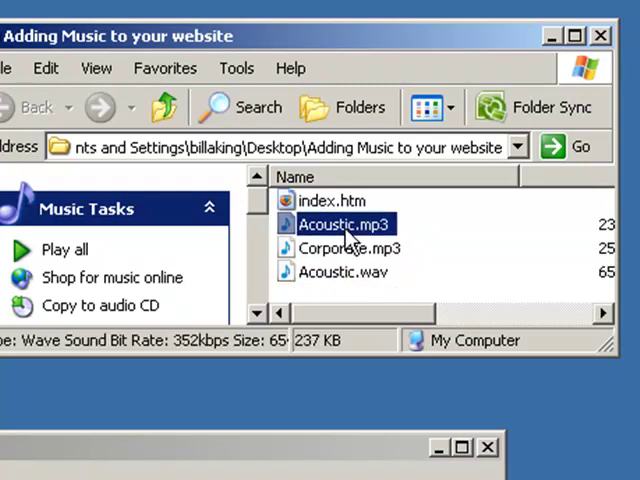
{"action": "mouse_move", "coordinate": [344, 224]}
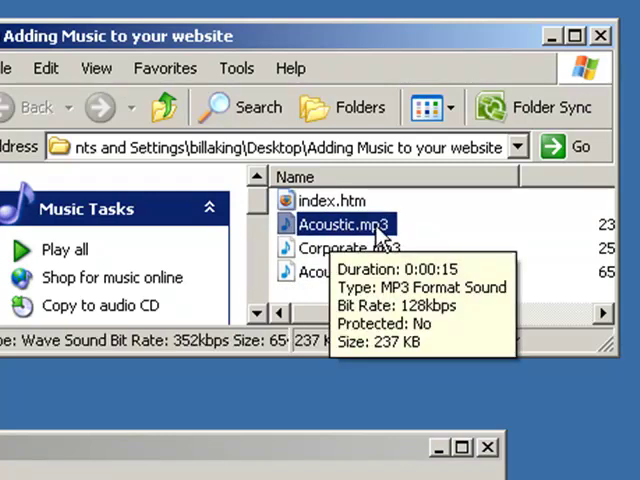
{"action": "left_click", "coordinate": [344, 272]}
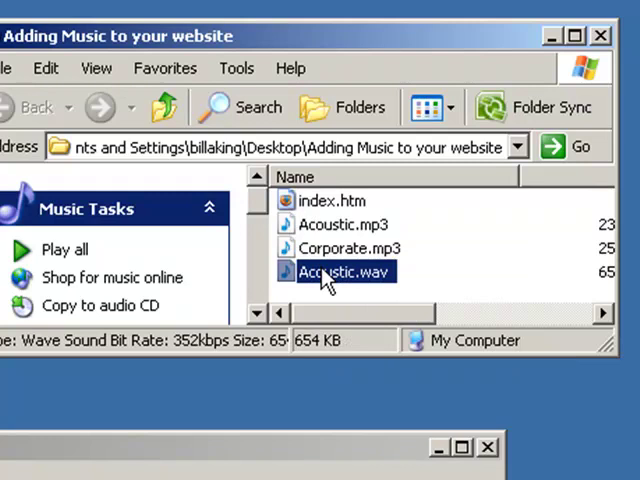
{"action": "left_click", "coordinate": [344, 224]}
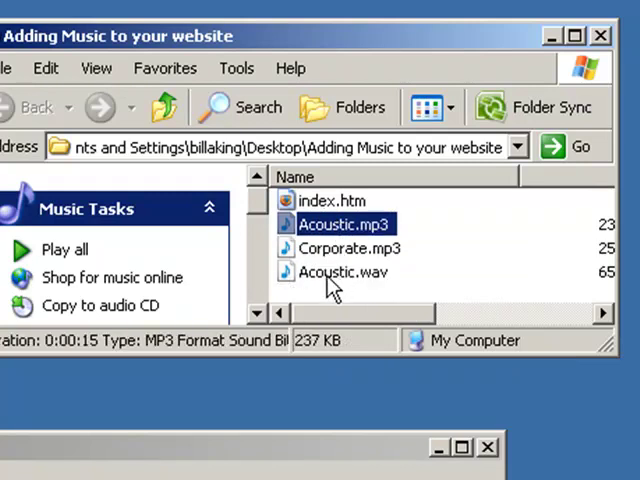
{"action": "mouse_move", "coordinate": [384, 280]}
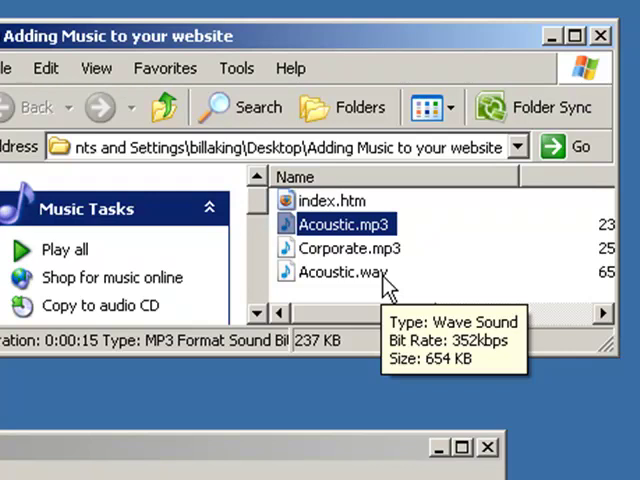
{"action": "mouse_move", "coordinate": [330, 224]}
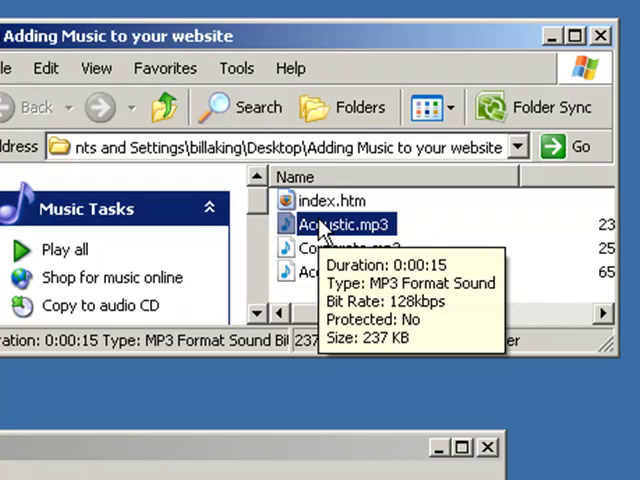
{"action": "left_click", "coordinate": [344, 272]}
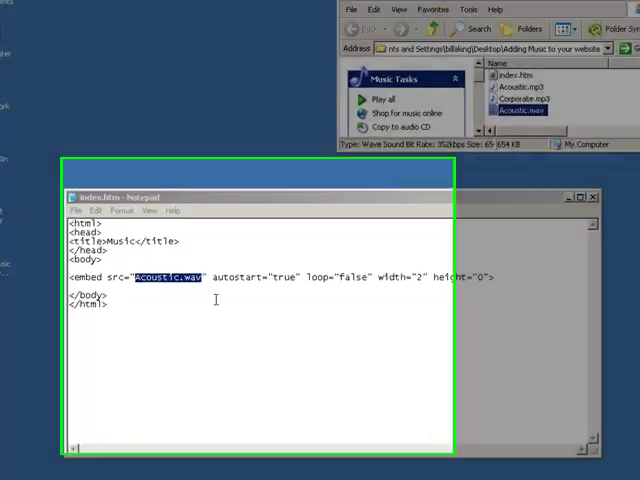
{"action": "left_click", "coordinate": [584, 196]}
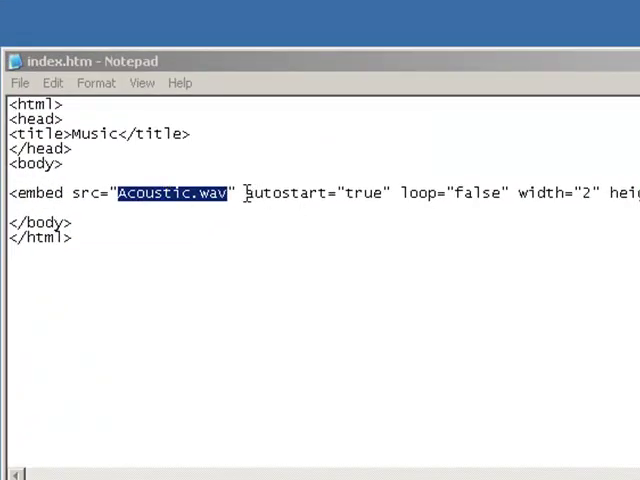
{"action": "double_click", "coordinate": [286, 192]}
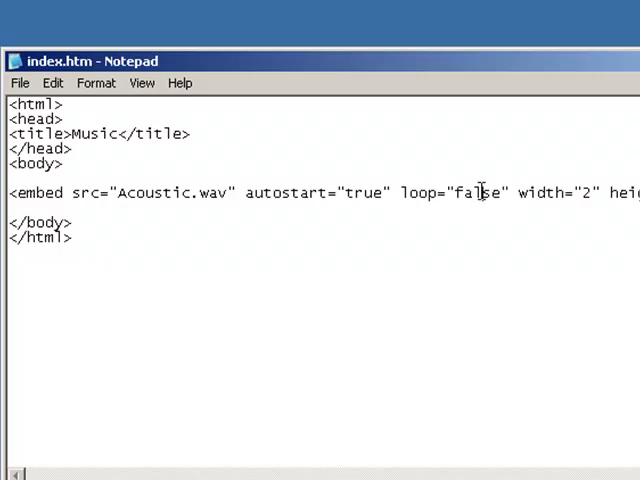
{"action": "mouse_move", "coordinate": [548, 192]}
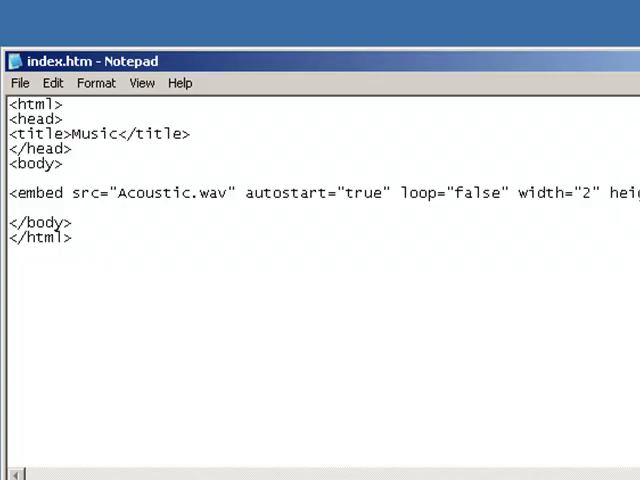
{"action": "double_click", "coordinate": [490, 200]}
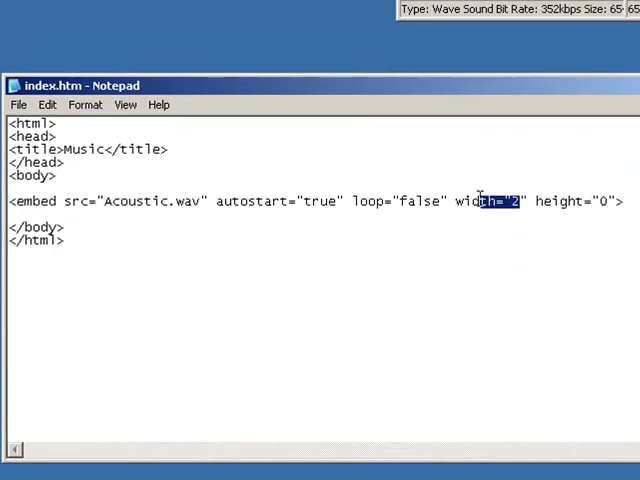
{"action": "left_click", "coordinate": [470, 194]}
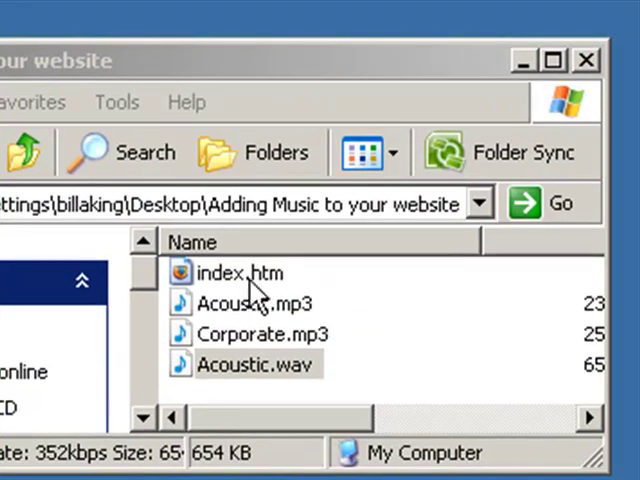
Step: Open index.htm from the folder in Internet Explorer
{"action": "right_click", "coordinate": [238, 272]}
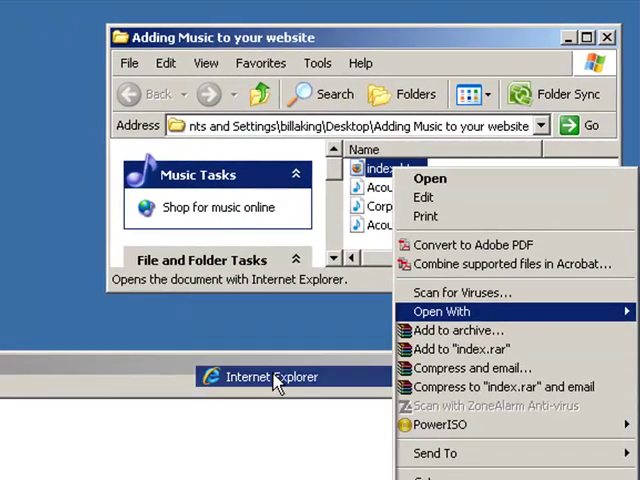
{"action": "left_click", "coordinate": [428, 178]}
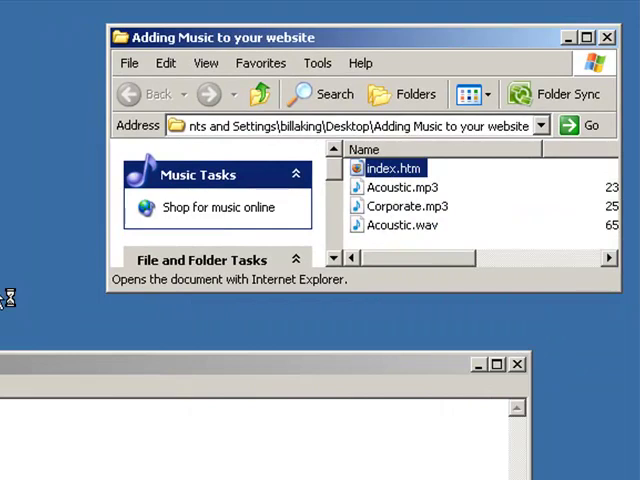
{"action": "double_click", "coordinate": [392, 168]}
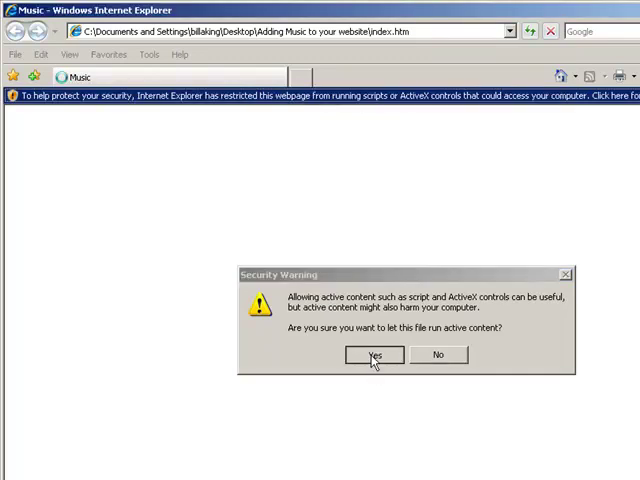
{"action": "mouse_move", "coordinate": [520, 354]}
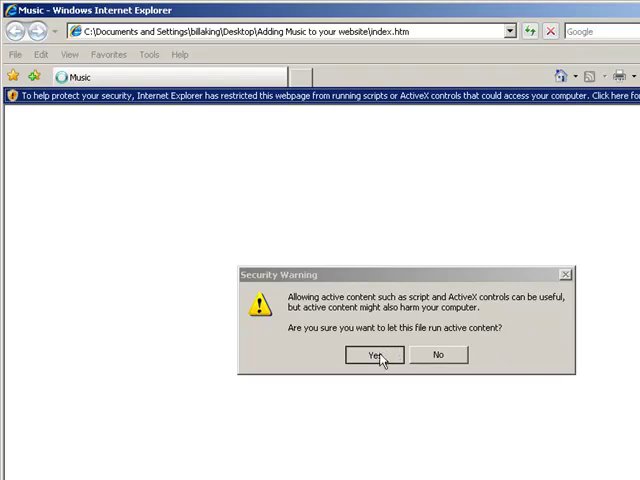
Step: Allow active content so the Music page loads as a blank page with no visible player
{"action": "left_click", "coordinate": [374, 356]}
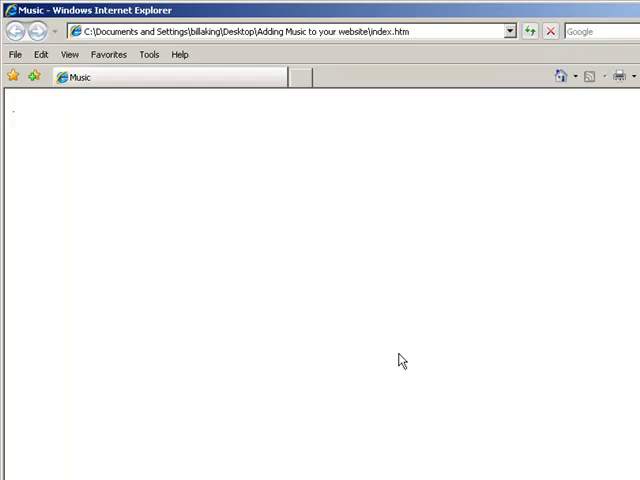
{"action": "mouse_move", "coordinate": [410, 330]}
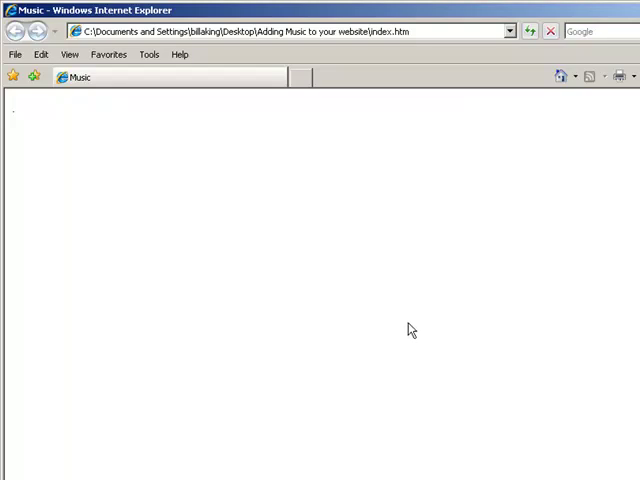
{"action": "mouse_move", "coordinate": [410, 330]}
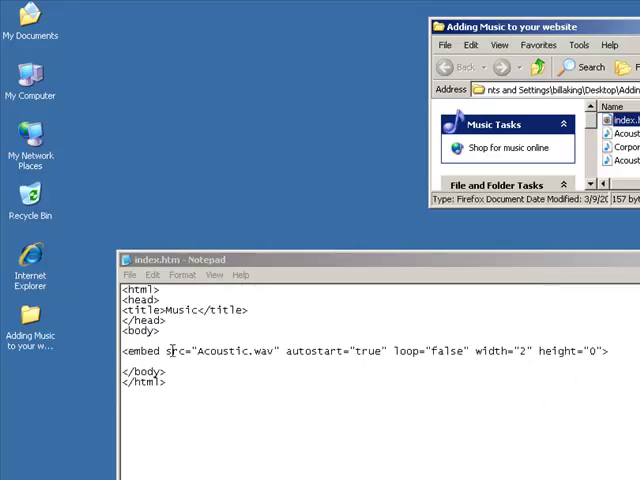
{"action": "mouse_move", "coordinate": [360, 350]}
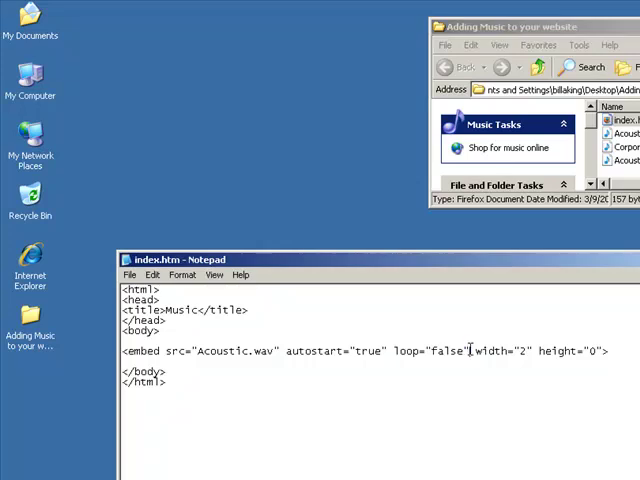
Step: Delete width="2" height="0" from the embed tag, leaving src, autostart and loop
{"action": "left_click_drag", "start_coordinate": [468, 350], "coordinate": [596, 350]}
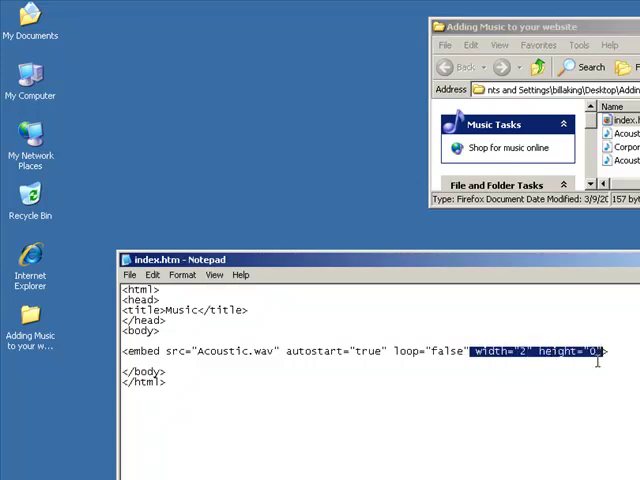
{"action": "key", "text": "Delete"}
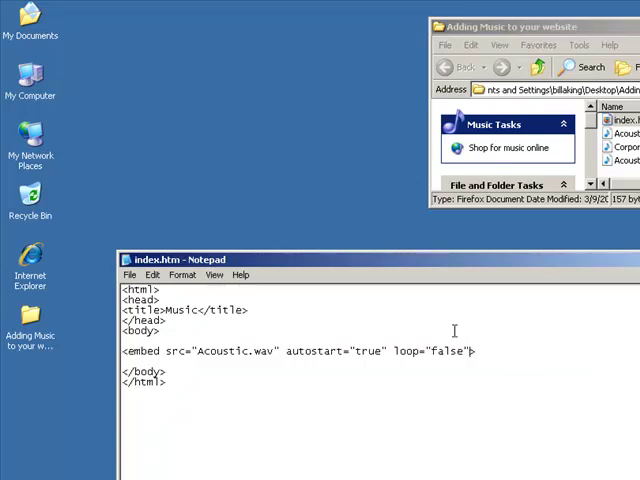
{"action": "mouse_move", "coordinate": [350, 280]}
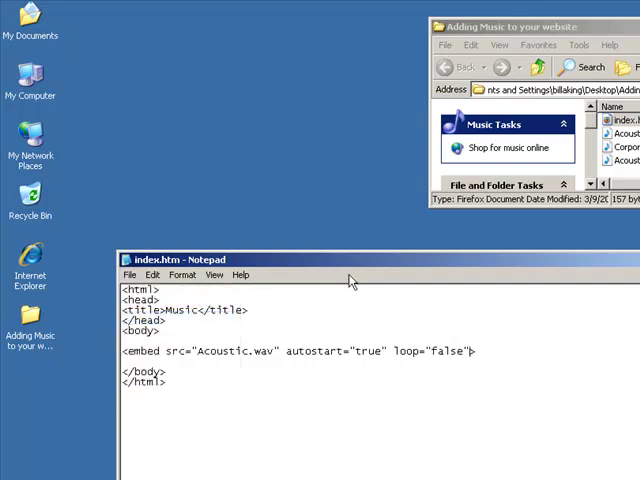
{"action": "right_click", "coordinate": [424, 140]}
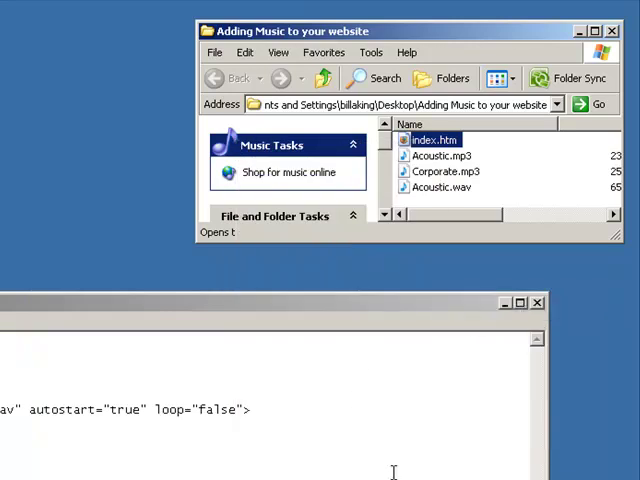
Step: Reload index.htm, allow active content, and control Acoustic.wav playback in the visible player bar
{"action": "double_click", "coordinate": [432, 140]}
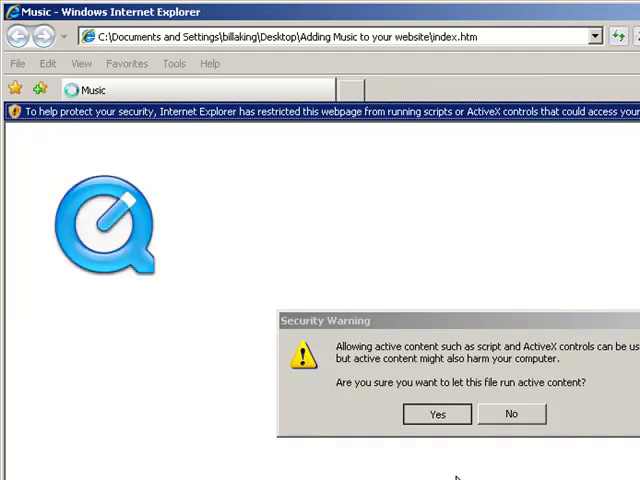
{"action": "left_click", "coordinate": [436, 412]}
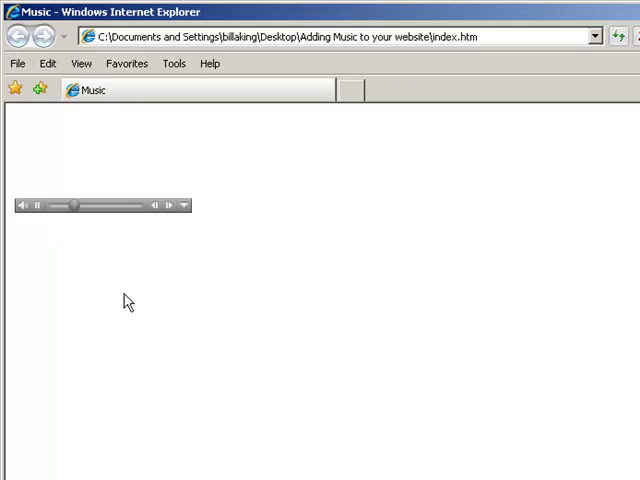
{"action": "left_click", "coordinate": [36, 206]}
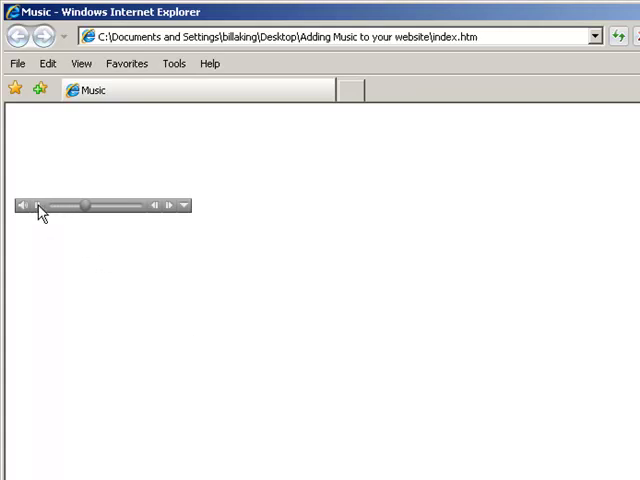
{"action": "left_click", "coordinate": [22, 204]}
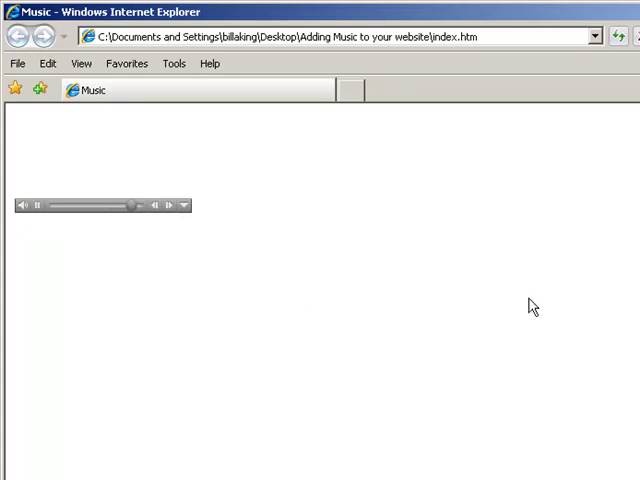
{"action": "left_click", "coordinate": [38, 204]}
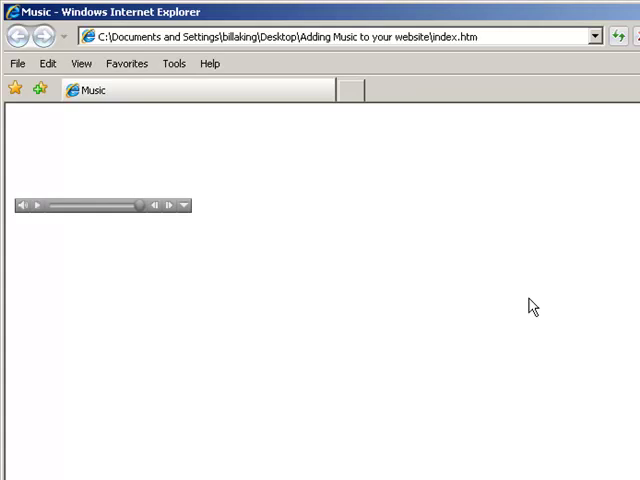